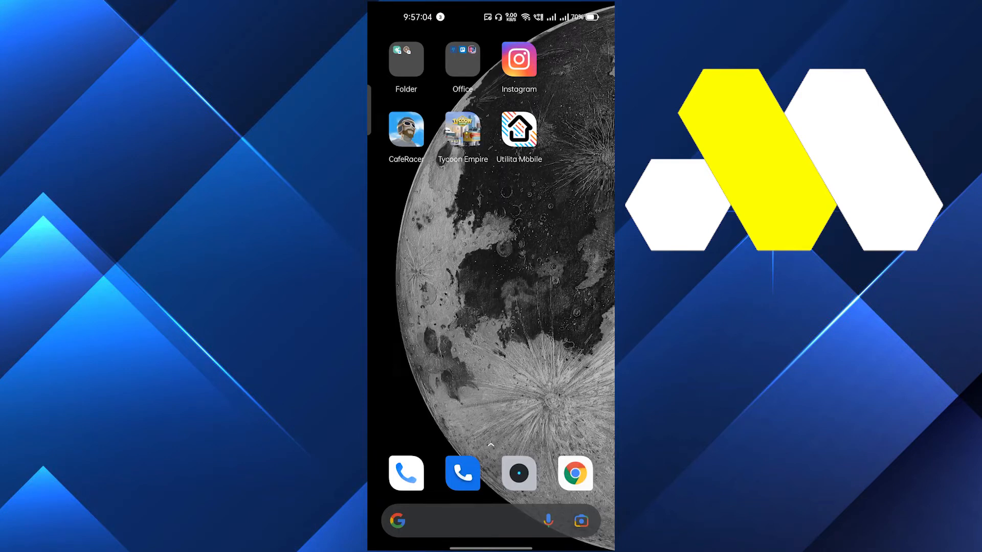
# Bring up the app drawer and go to the Play Store
pyautogui.scroll(3)
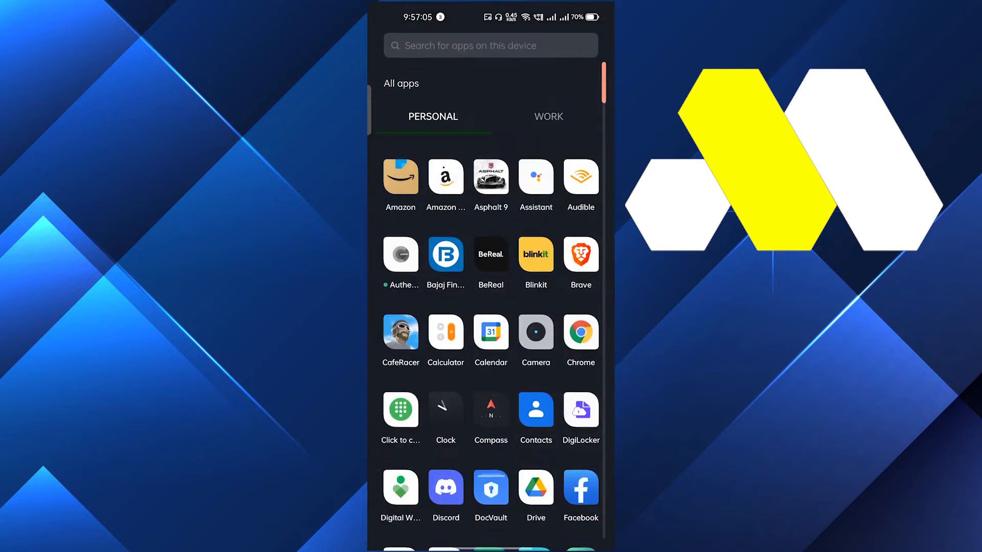
pyautogui.click(490, 45)
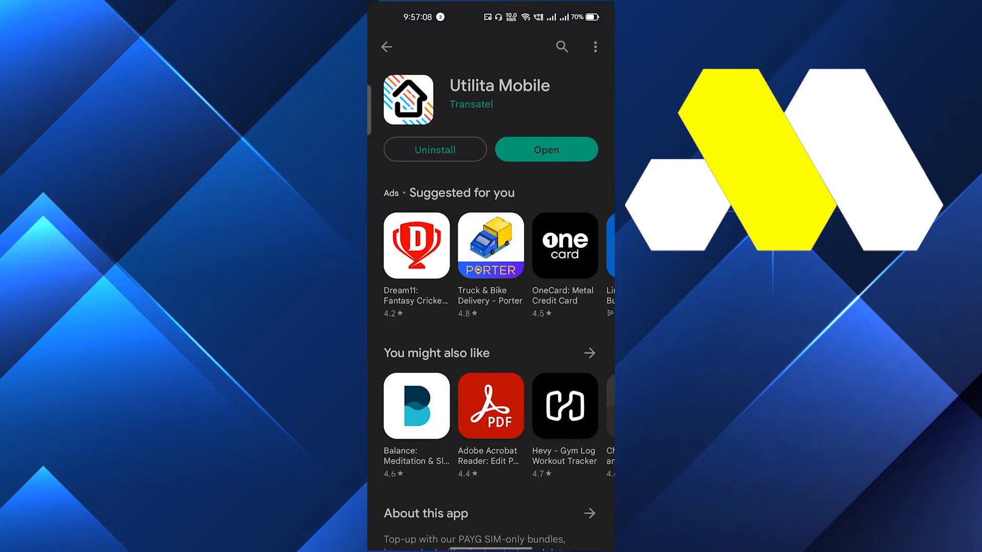
# Review the Utilita Mobile listing, which shows Open with no Update button
pyautogui.scroll(-3)
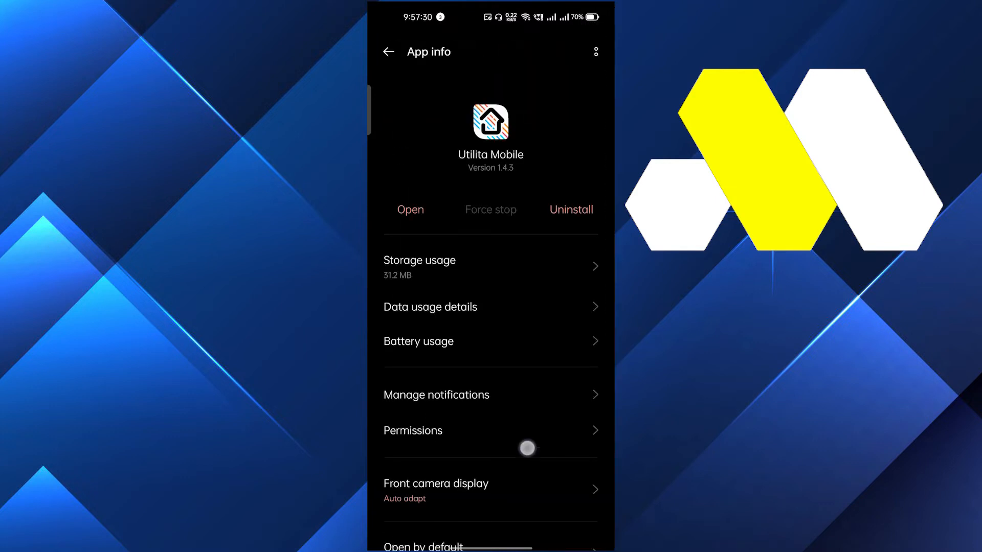
# Clear Utilita Mobile's stored data from Storage usage and confirm the deletion
pyautogui.click(420, 260)
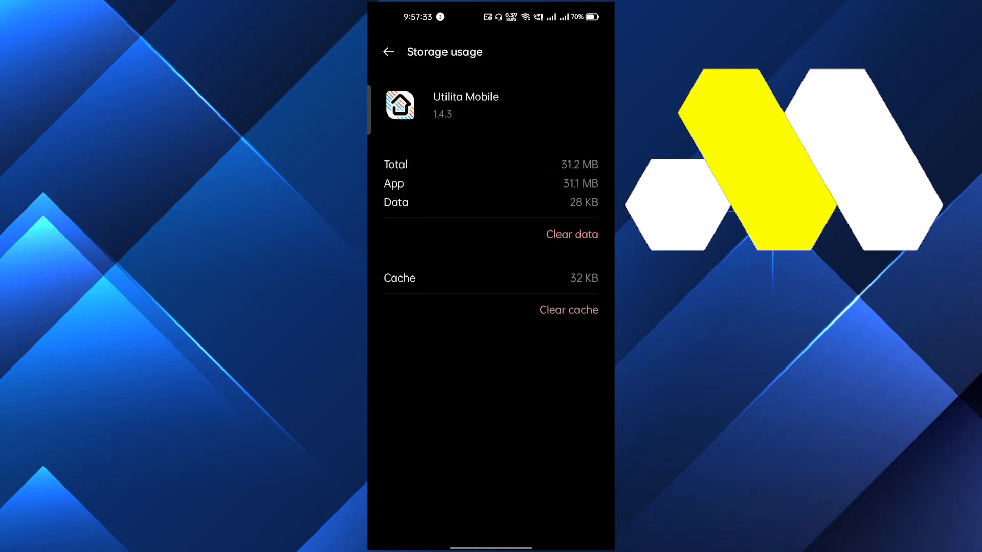
pyautogui.click(571, 234)
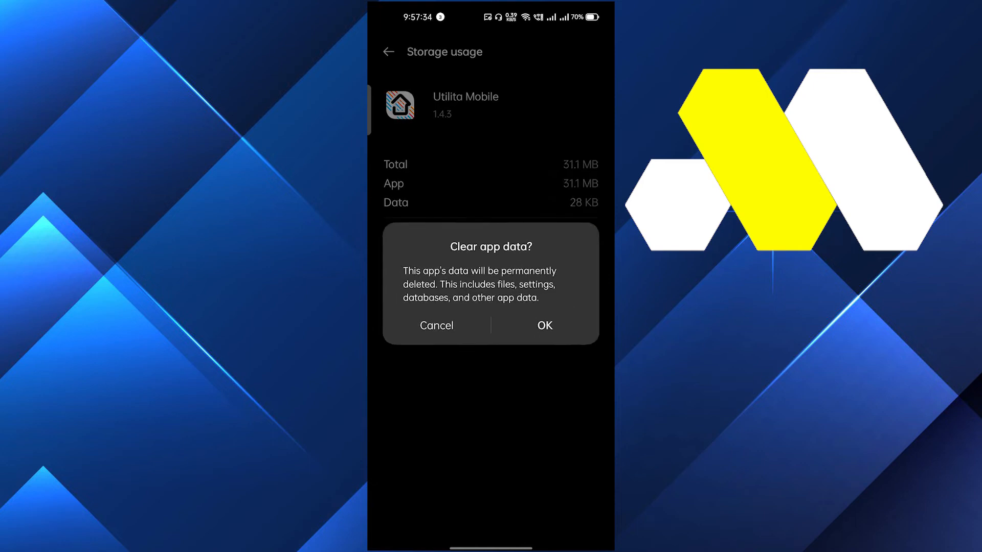
pyautogui.click(543, 325)
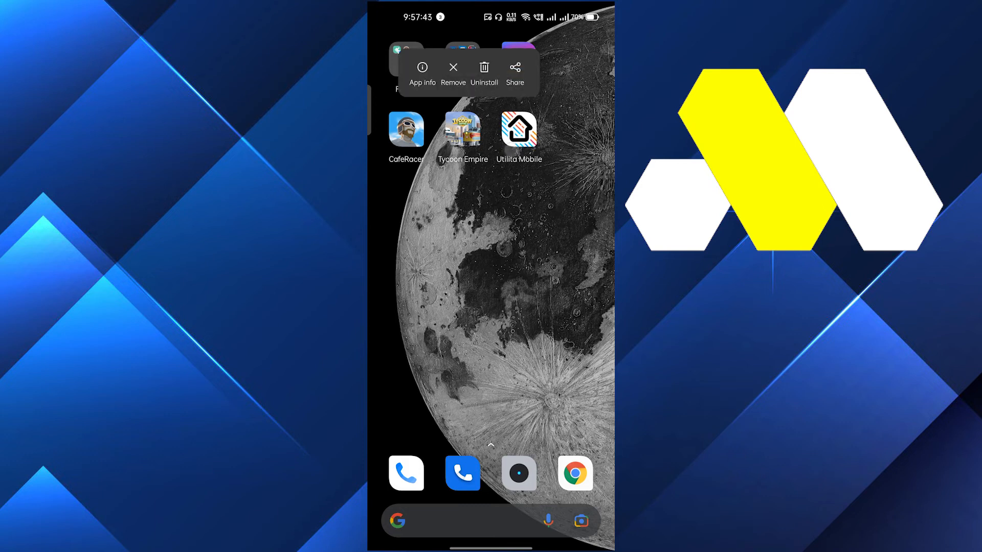
# Uninstall Utilita Mobile from the home screen and confirm its removal
pyautogui.click(483, 72)
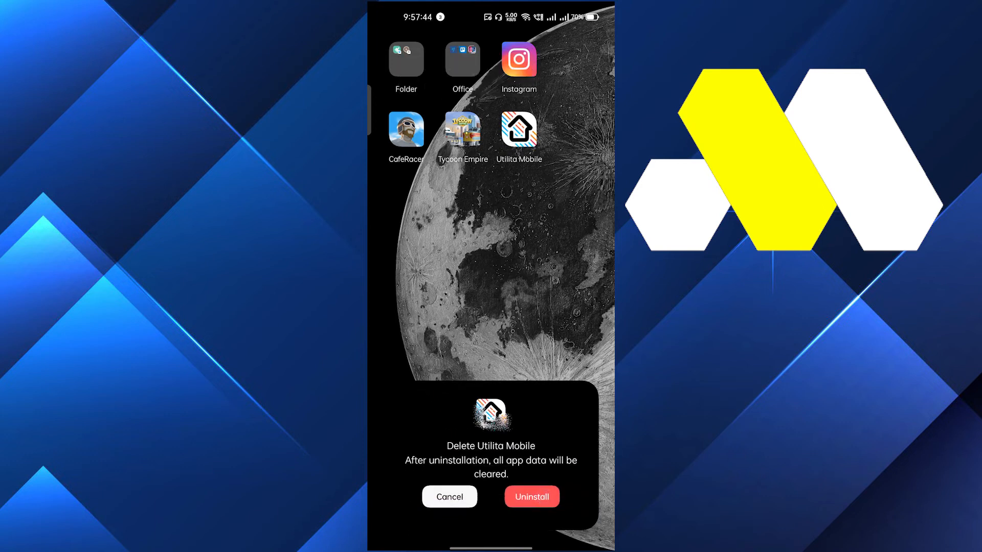
pyautogui.click(531, 497)
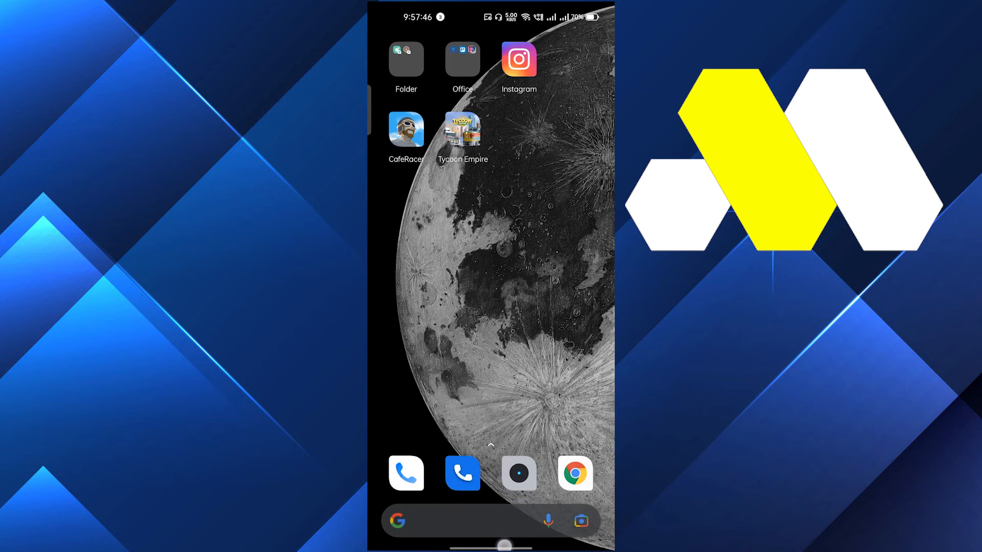